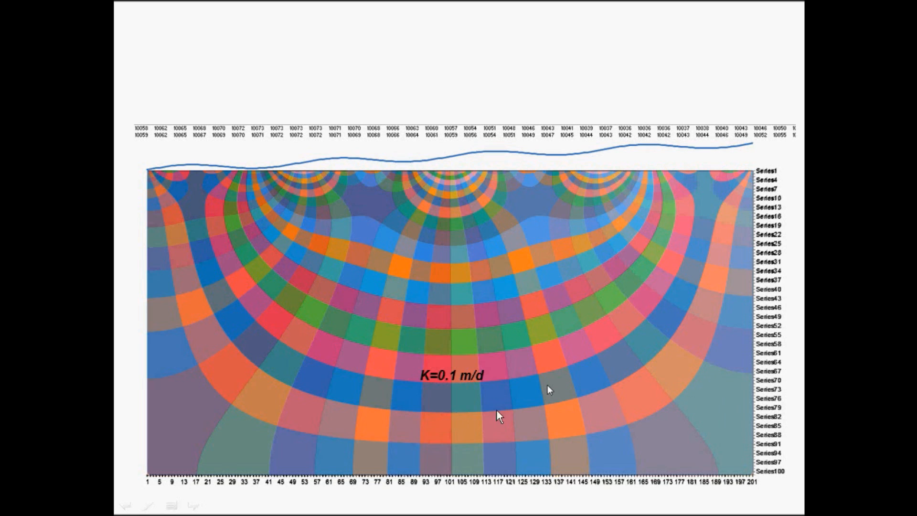
pyautogui.moveTo(586, 210)
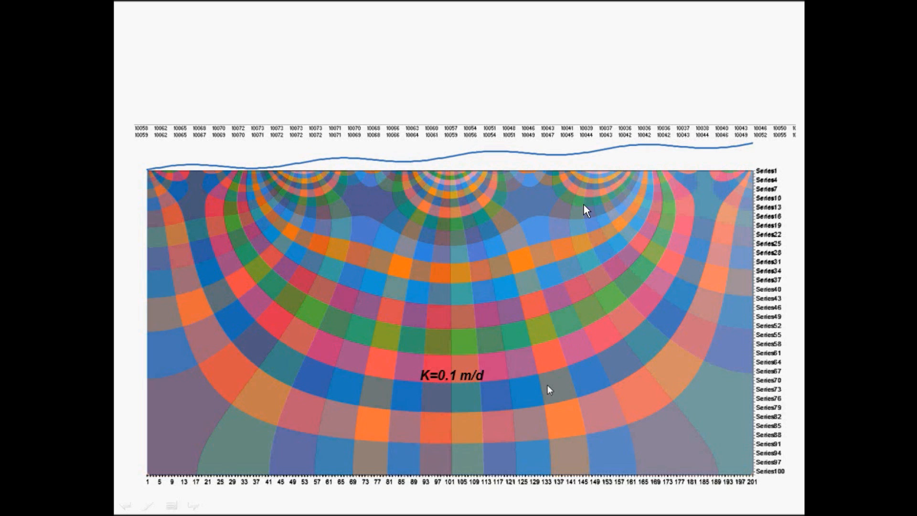
pyautogui.moveTo(287, 154)
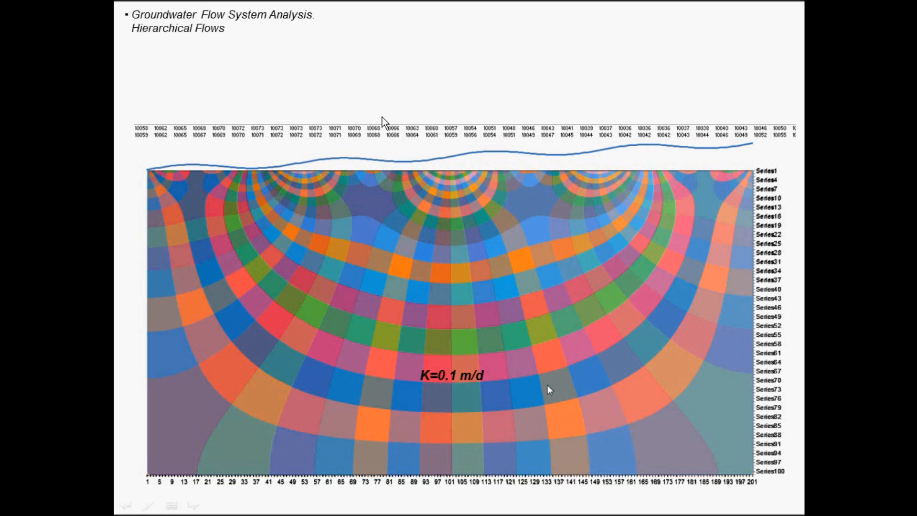
pyautogui.moveTo(344, 25)
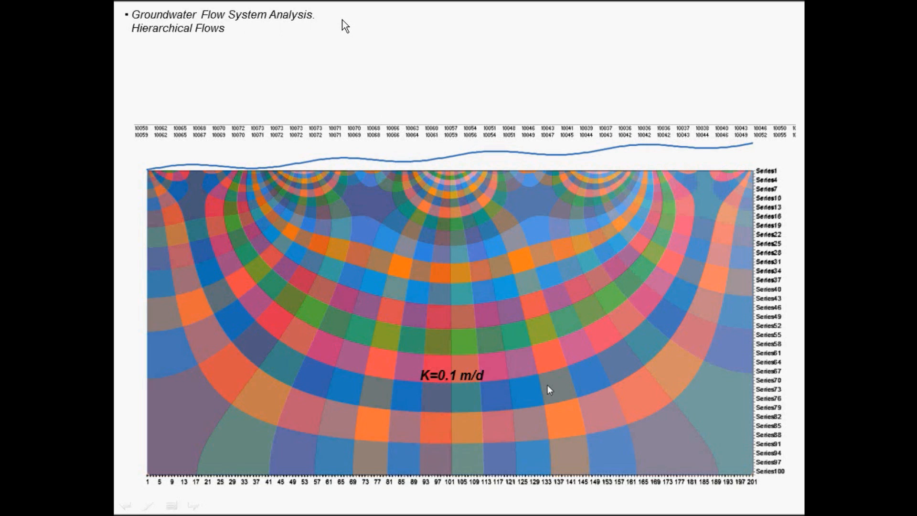
pyautogui.moveTo(486, 268)
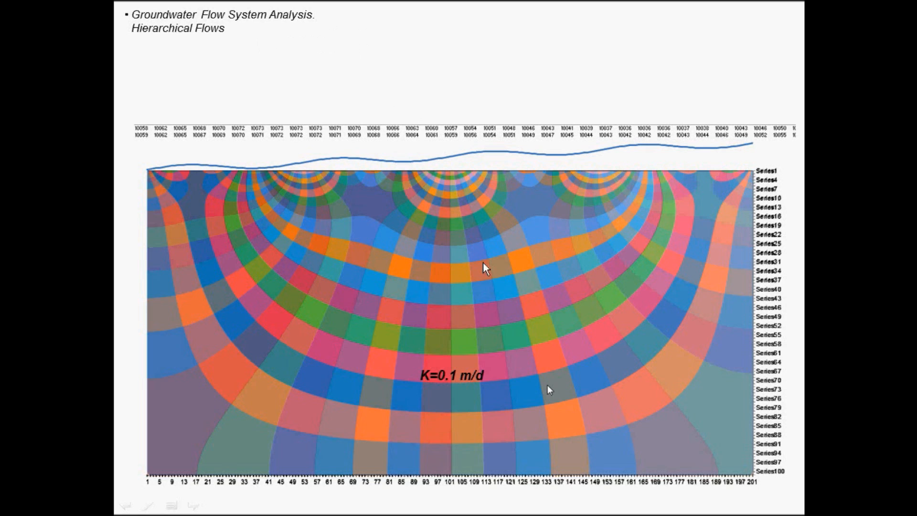
pyautogui.moveTo(495, 177)
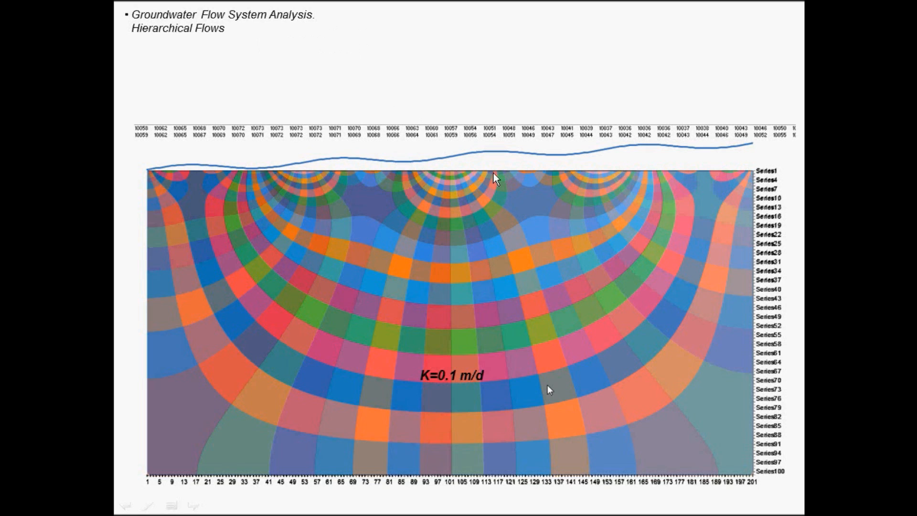
pyautogui.moveTo(482, 211)
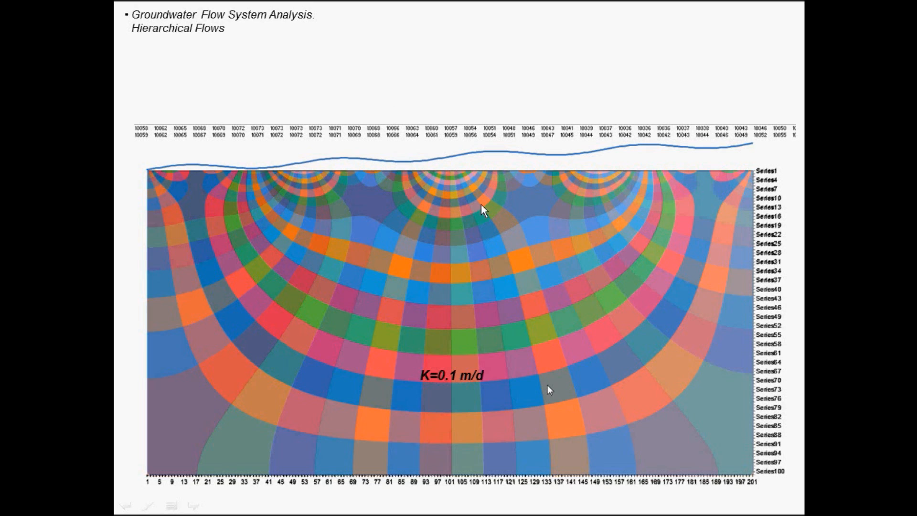
pyautogui.moveTo(653, 168)
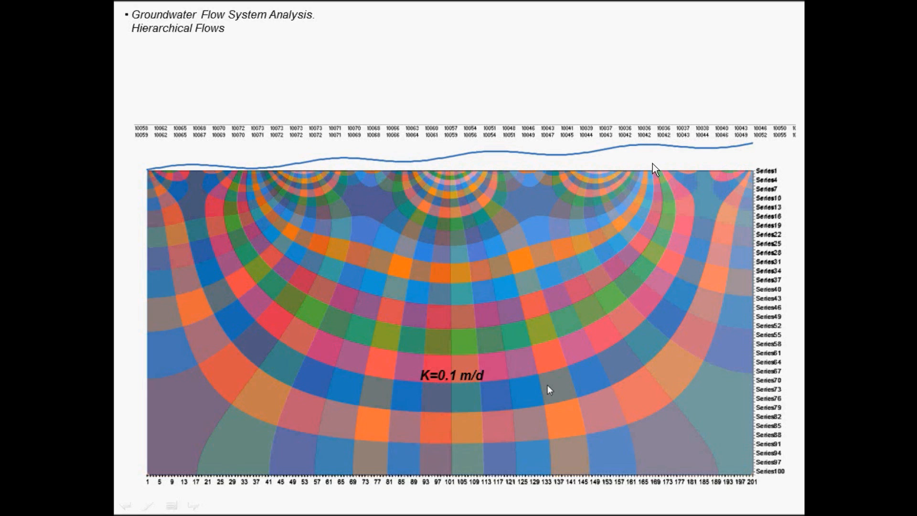
pyautogui.moveTo(635, 154)
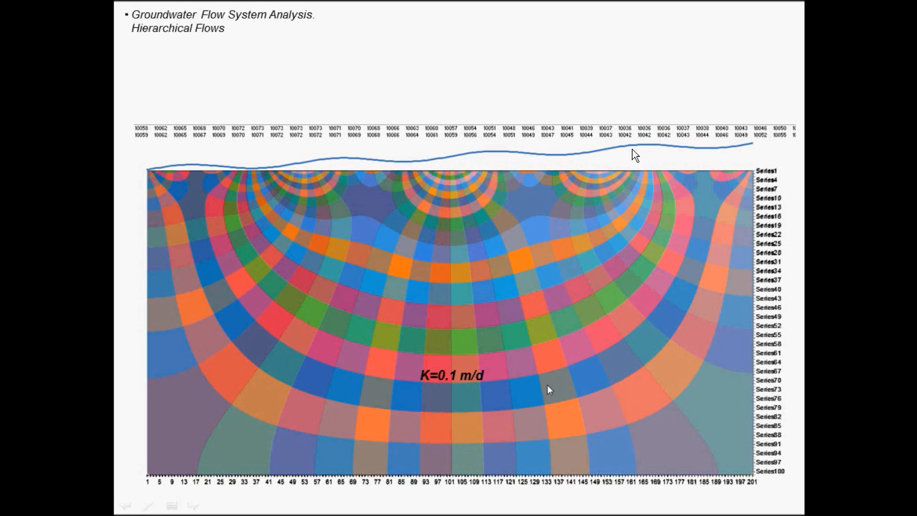
pyautogui.moveTo(643, 174)
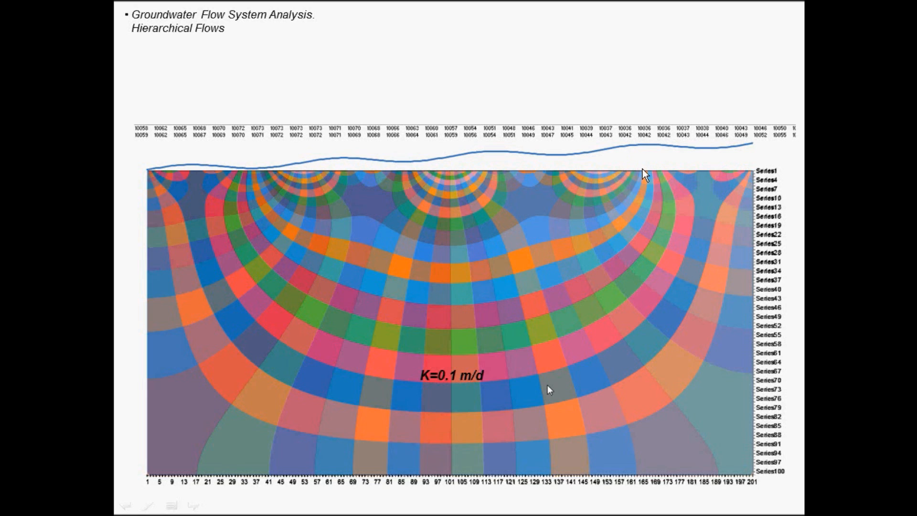
pyautogui.moveTo(579, 211)
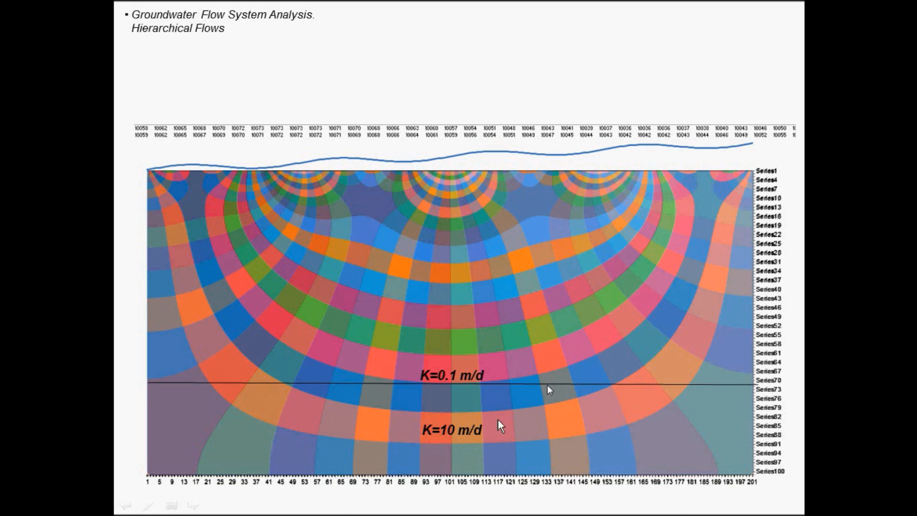
pyautogui.moveTo(178, 402)
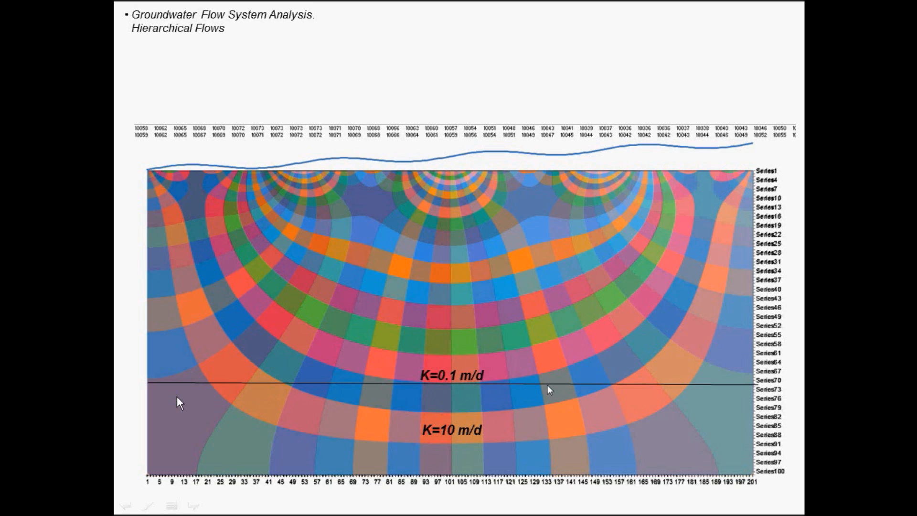
pyautogui.moveTo(391, 385)
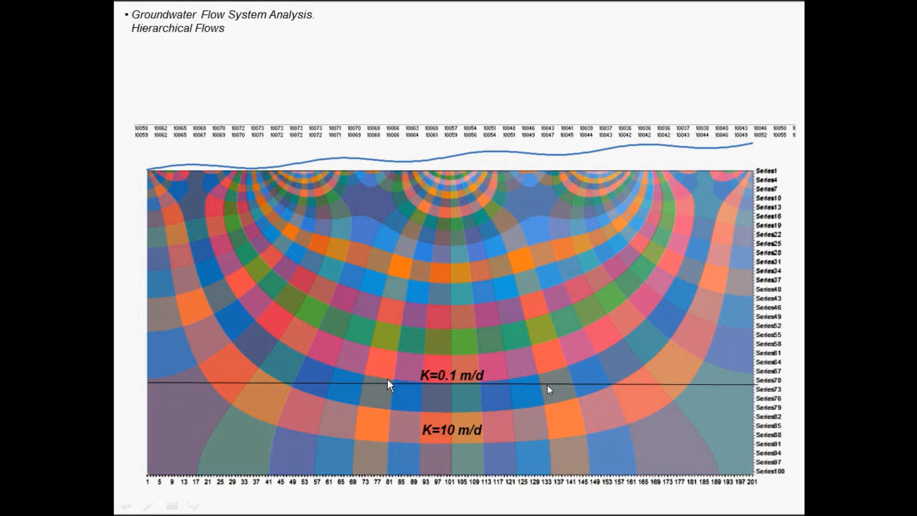
pyautogui.moveTo(443, 384)
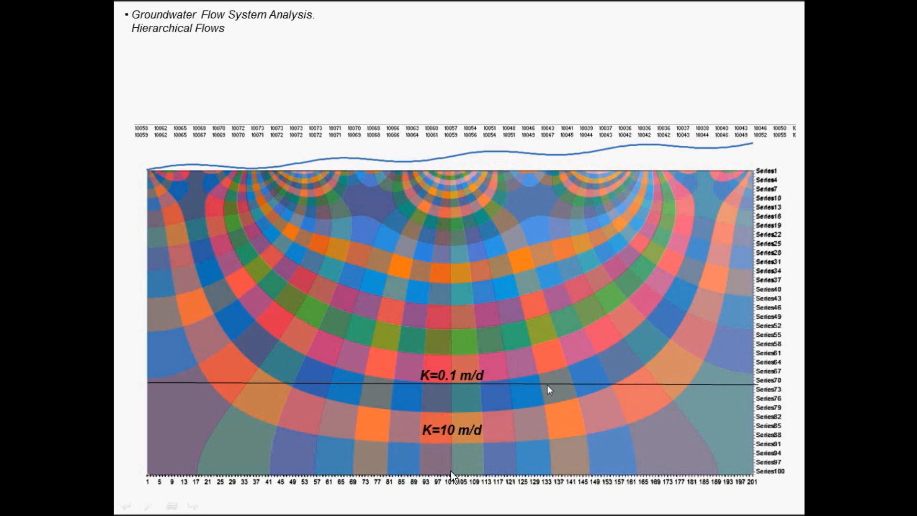
pyautogui.moveTo(413, 391)
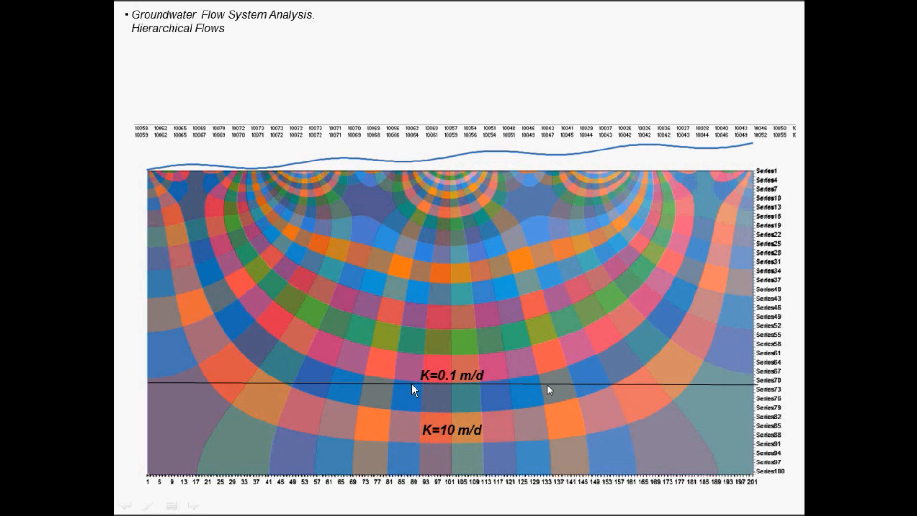
# Step: Leave the slideshow via the Alt+Tab window switcher
pyautogui.press('alt+tab')
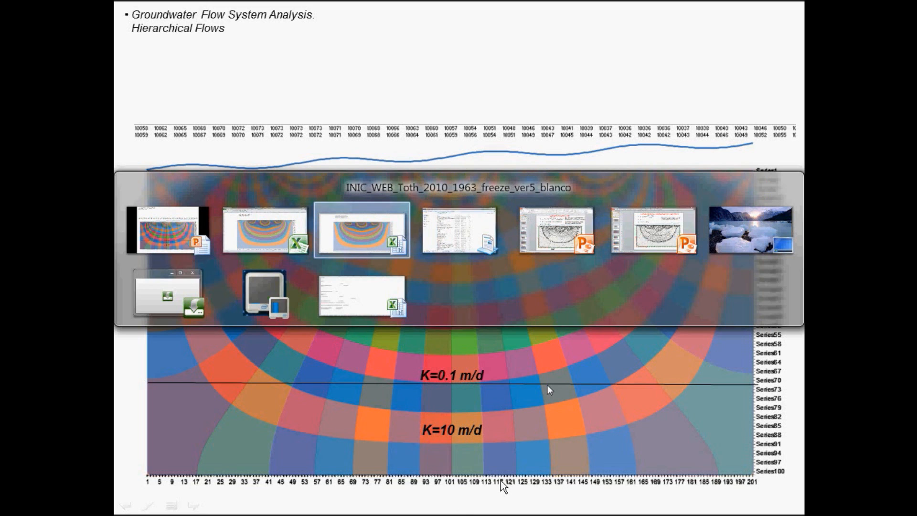
# Step: Bring the head-grid workbook forward and fill-highlight interface row 26 from Inicio
pyautogui.click(362, 230)
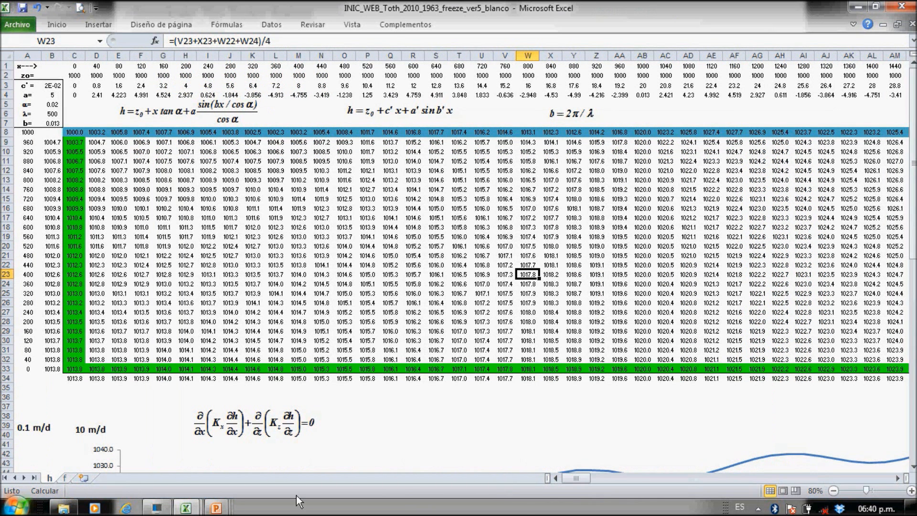
pyautogui.moveTo(119, 313)
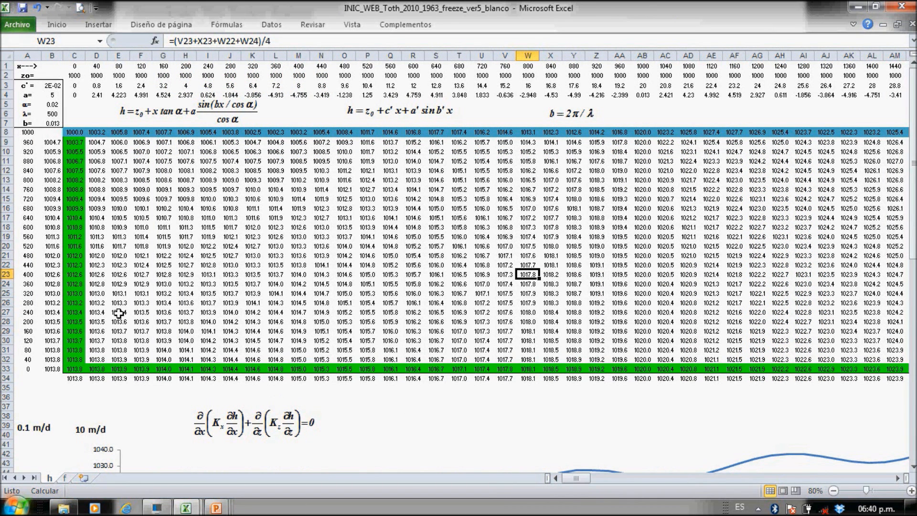
pyautogui.moveTo(97, 302)
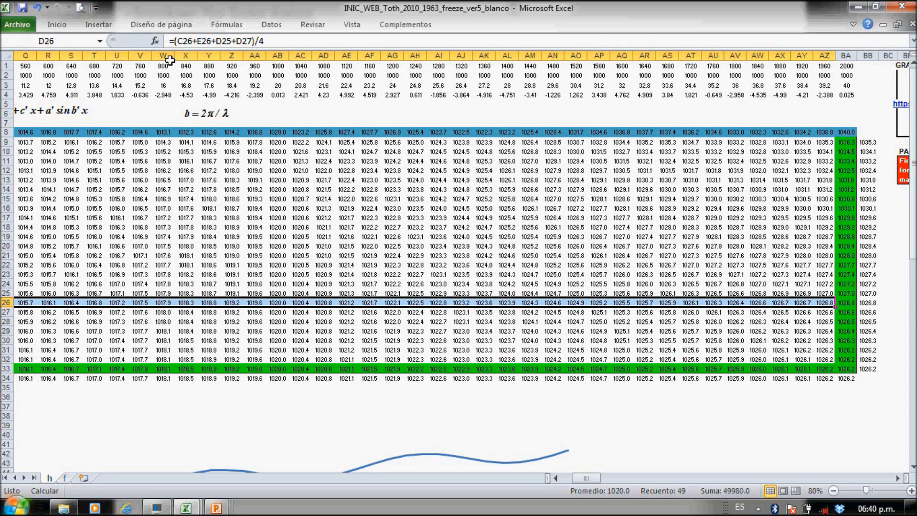
pyautogui.click(57, 24)
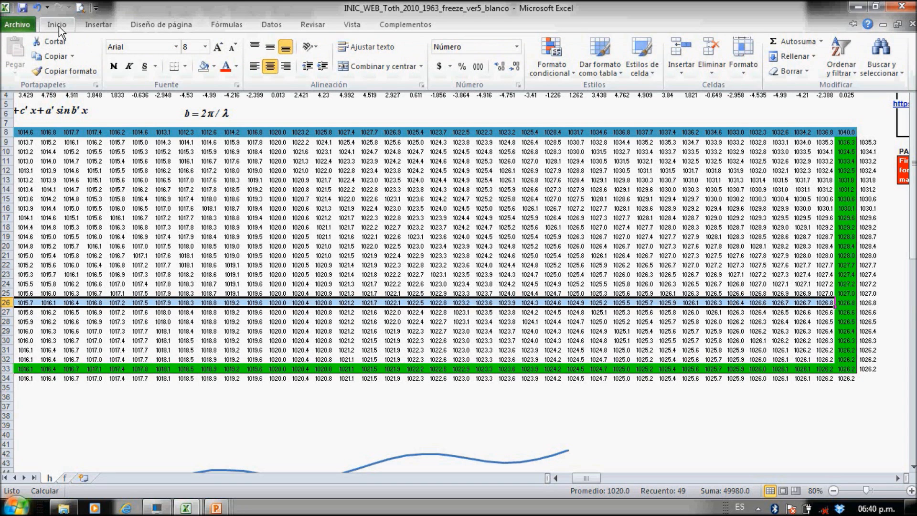
pyautogui.click(213, 66)
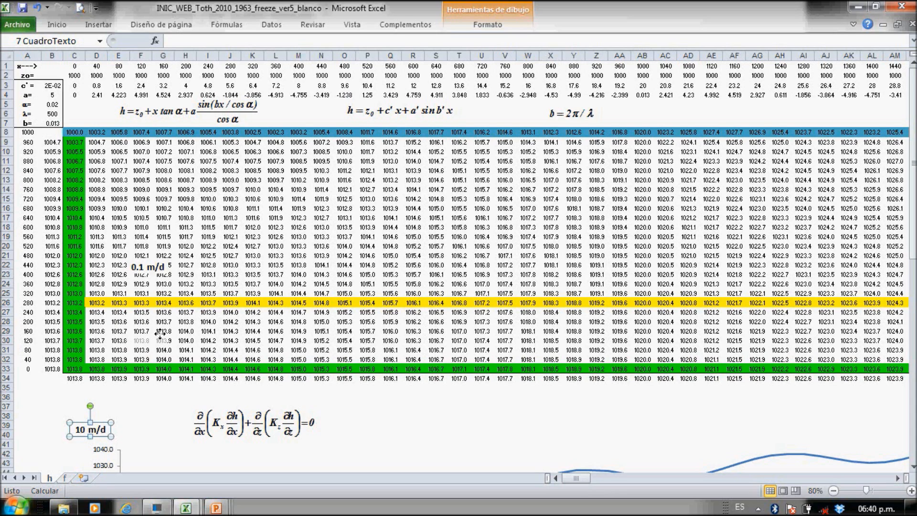
pyautogui.moveTo(90, 429); pyautogui.dragTo(147, 341)
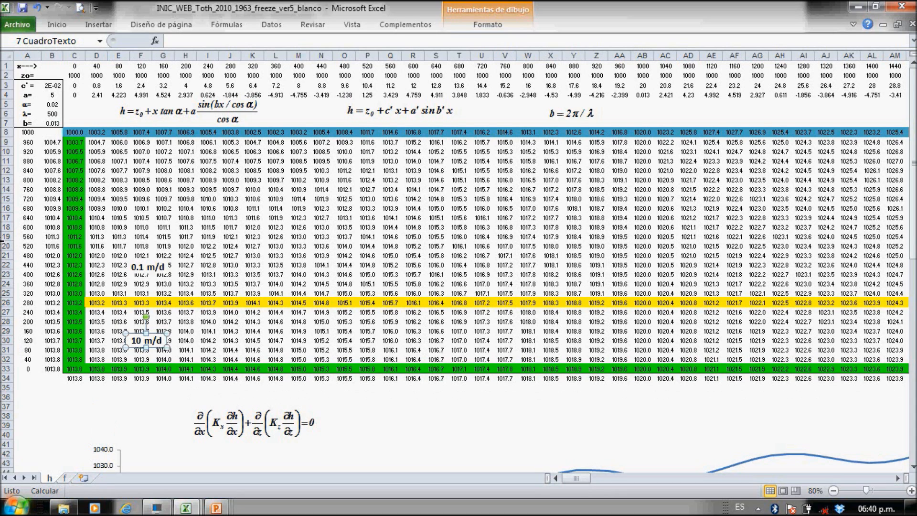
pyautogui.click(95, 302)
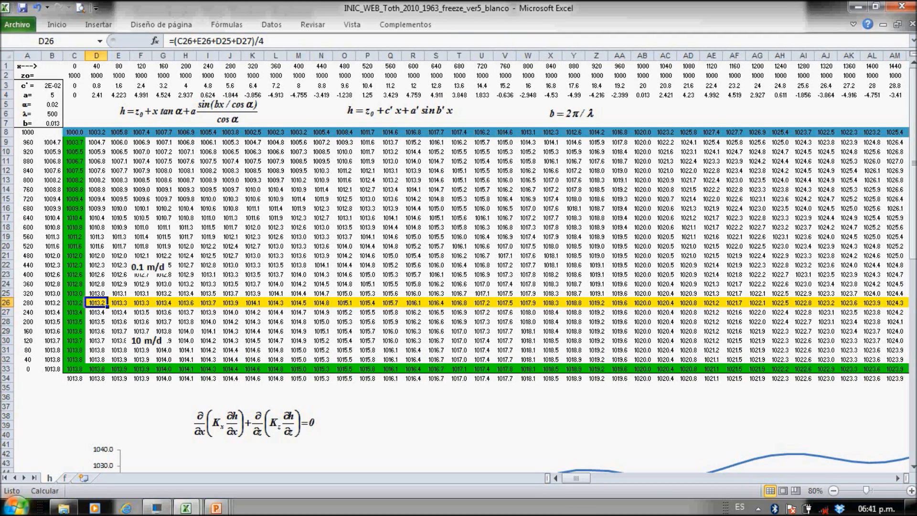
pyautogui.moveTo(344, 414)
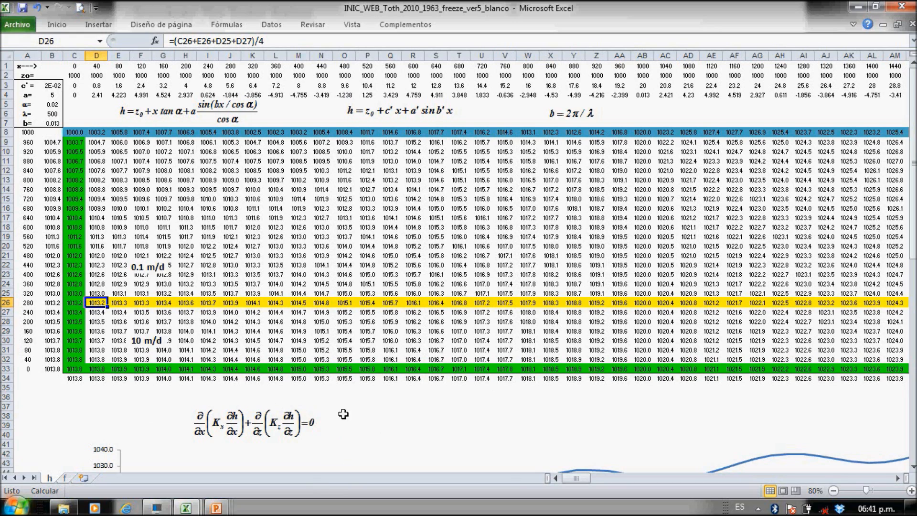
pyautogui.moveTo(286, 442)
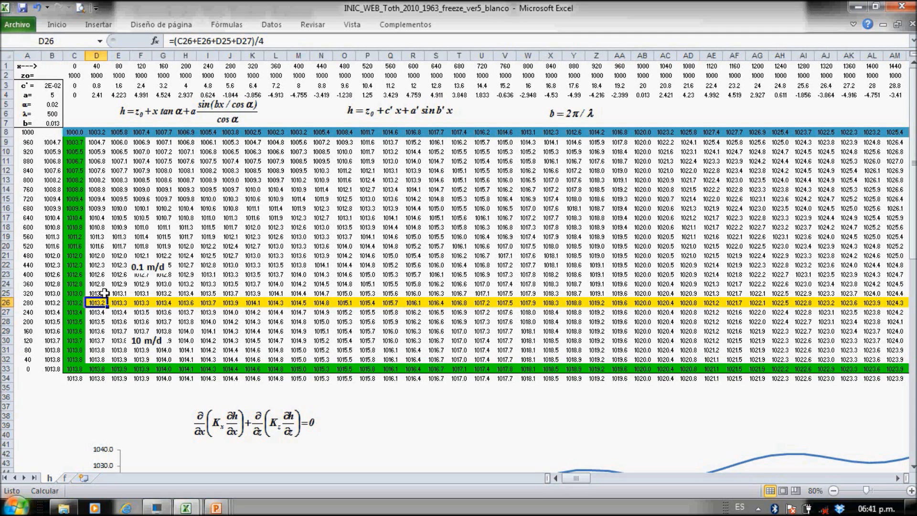
pyautogui.moveTo(91, 307)
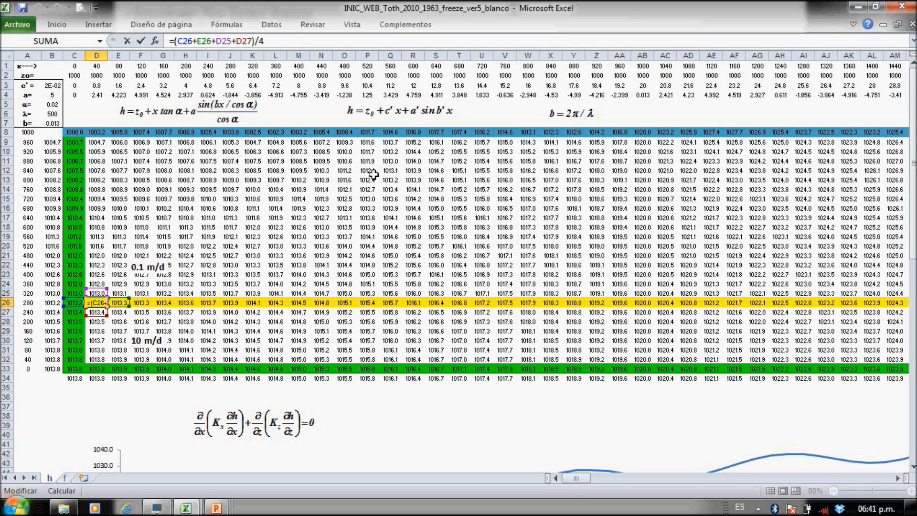
# Step: Enter =(5.05*C26+5.05*E26+0.1*D25+10*D27)/(10.1+10.1) in D26 and paste it along row 26
pyautogui.write('5.05*')
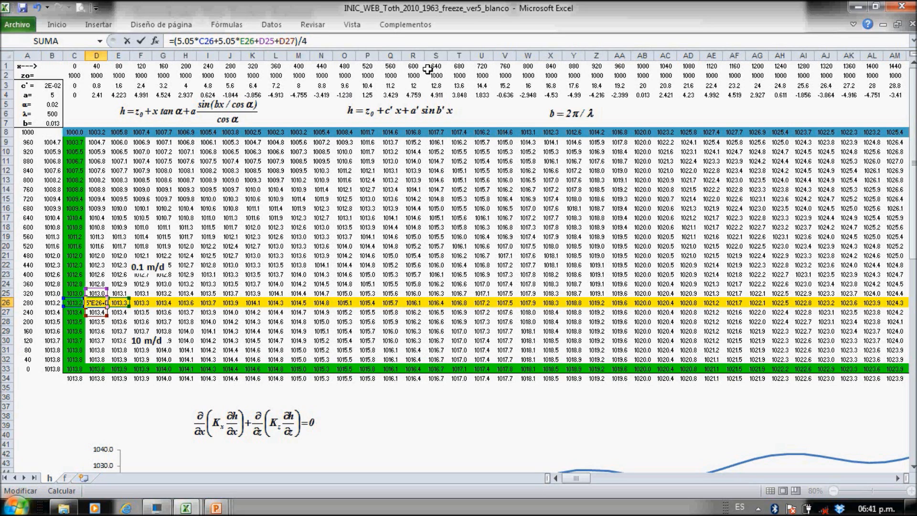
pyautogui.write('0.1*')
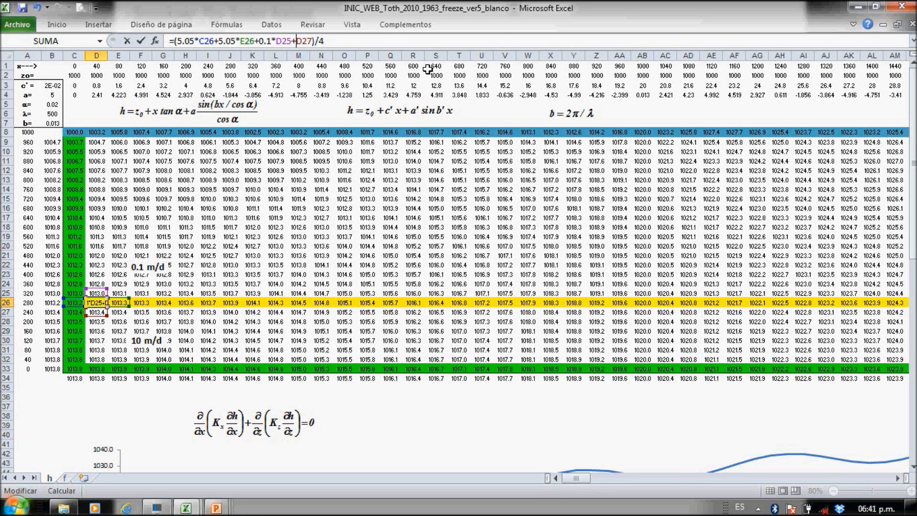
pyautogui.write('10*')
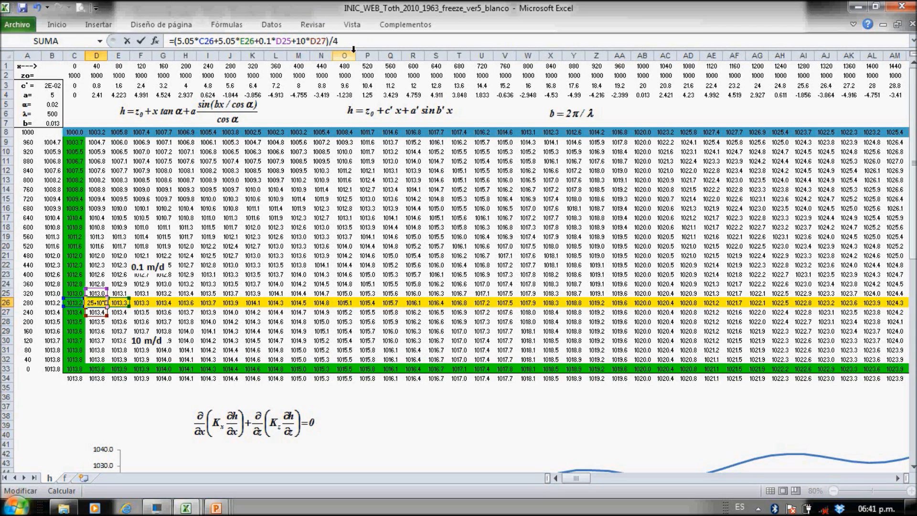
pyautogui.write('(')
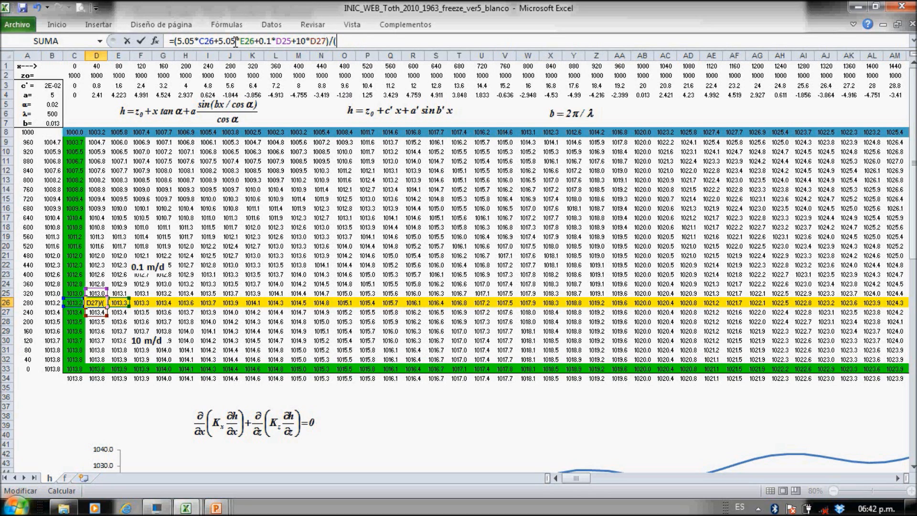
pyautogui.write('10')
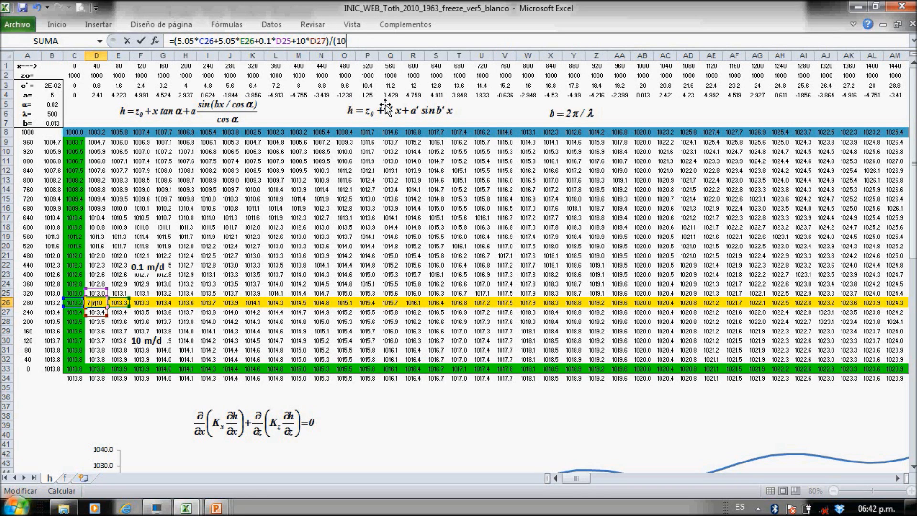
pyautogui.write('1+')
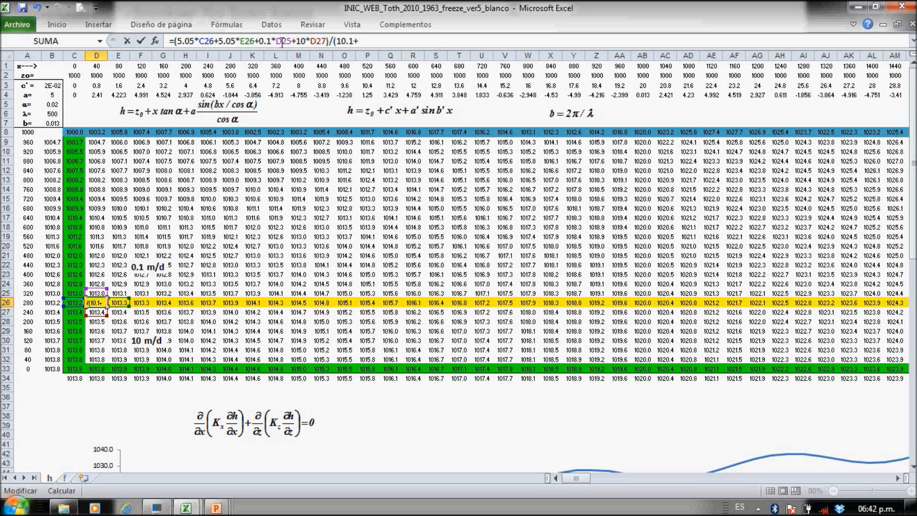
pyautogui.write('10')
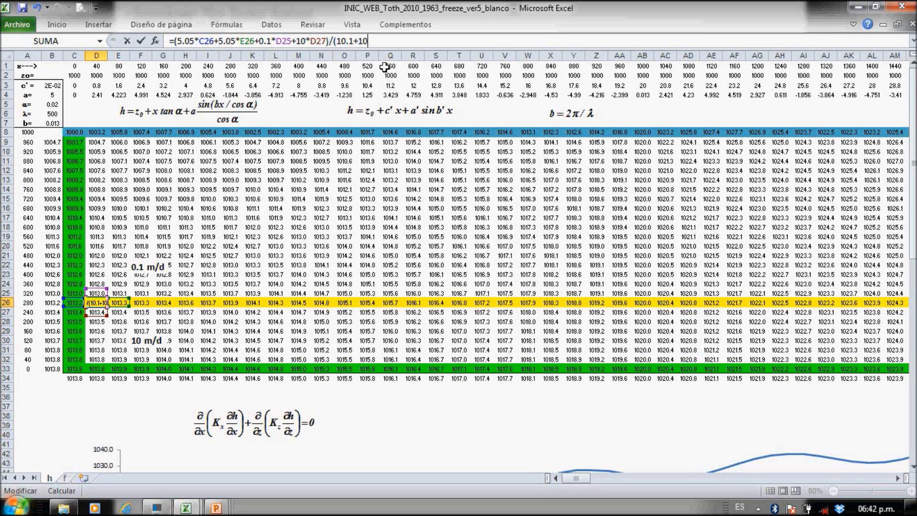
pyautogui.write('1')
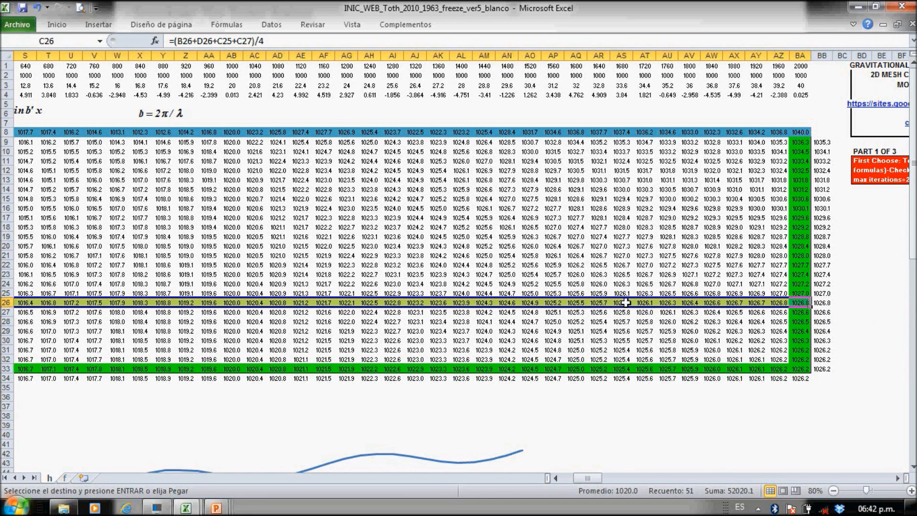
pyautogui.rightClick(626, 302)
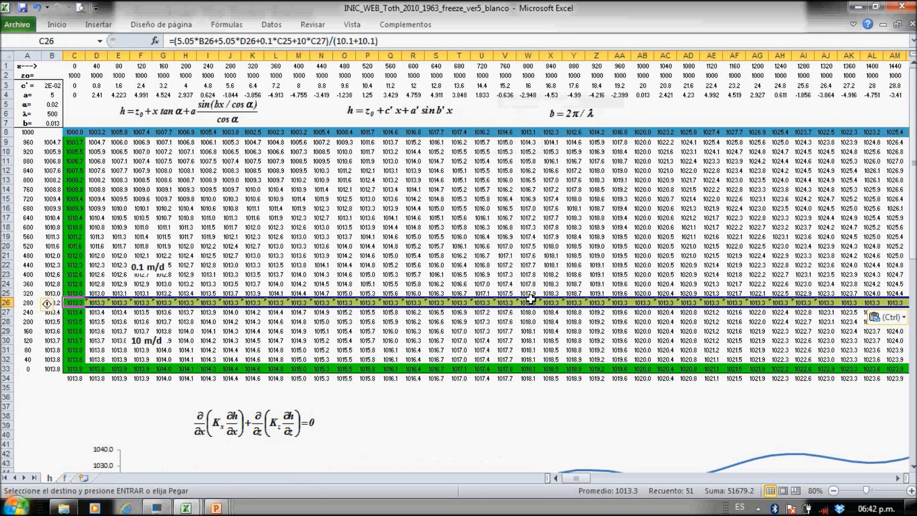
pyautogui.moveTo(521, 446)
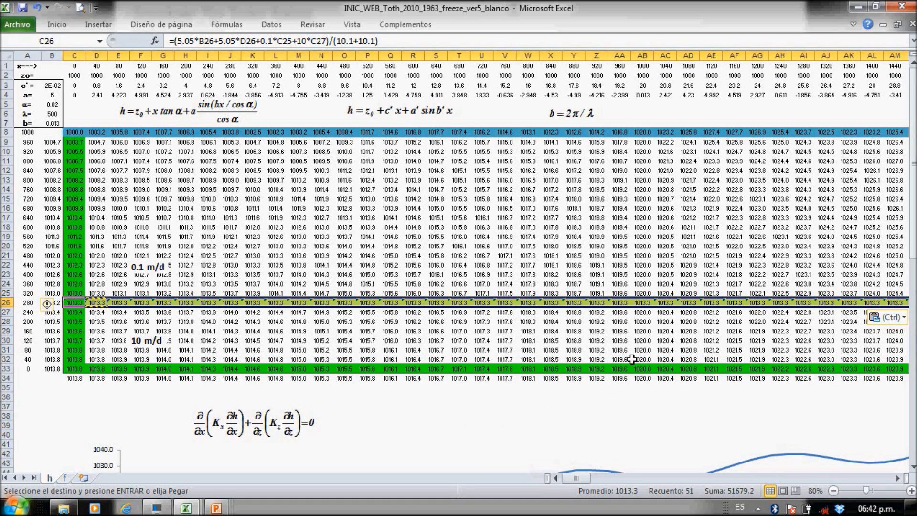
pyautogui.moveTo(618, 268)
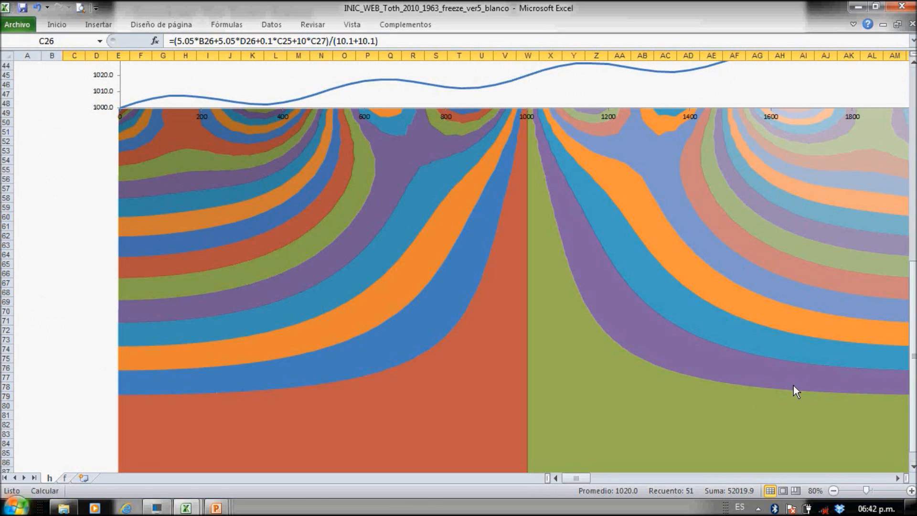
pyautogui.moveTo(523, 339)
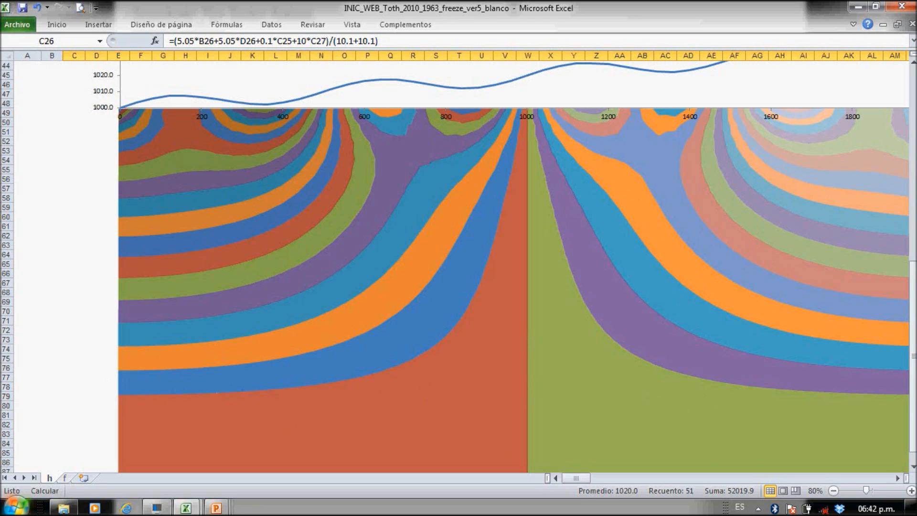
pyautogui.moveTo(289, 368)
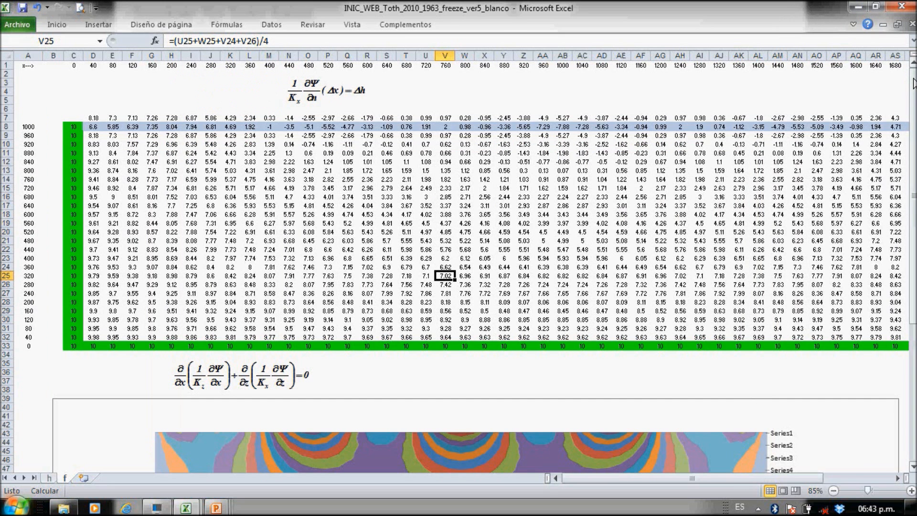
pyautogui.moveTo(177, 297)
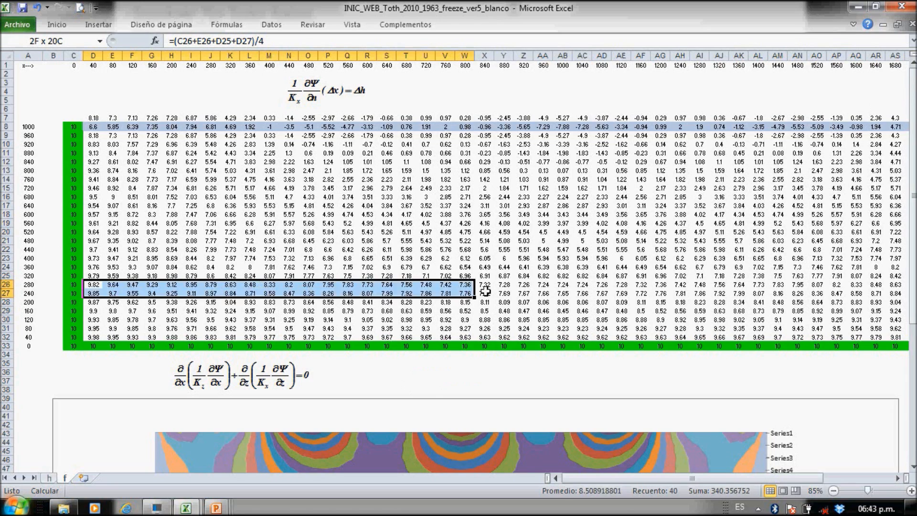
# Step: Scroll across the head grid and switch to stream-function sheet f
pyautogui.hscroll(3)
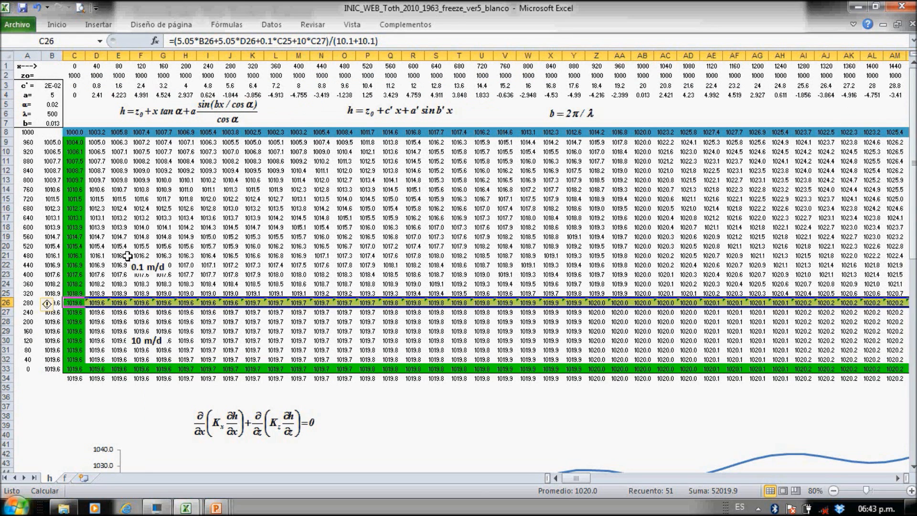
pyautogui.click(147, 267)
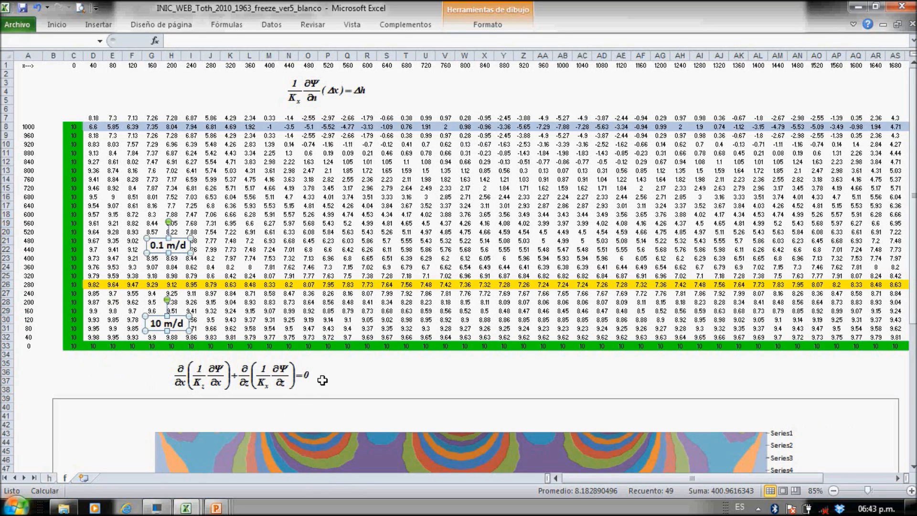
pyautogui.moveTo(253, 362)
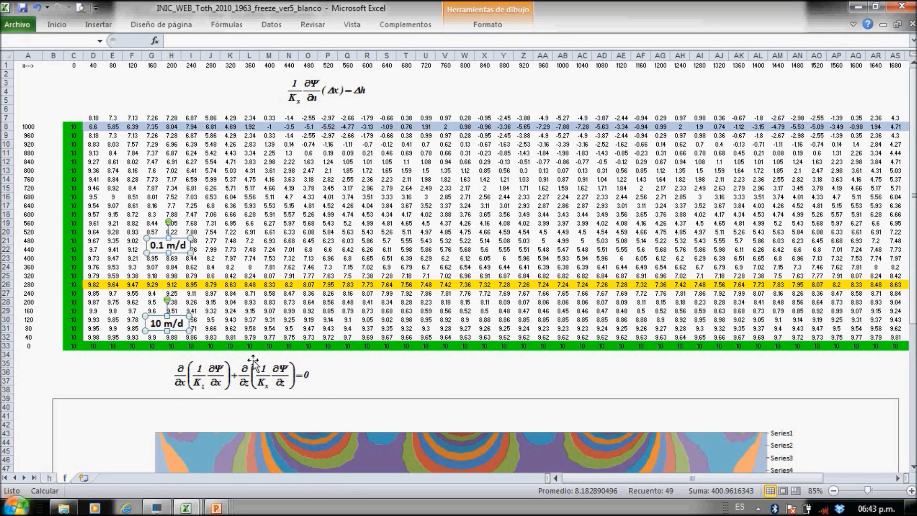
pyautogui.moveTo(328, 378)
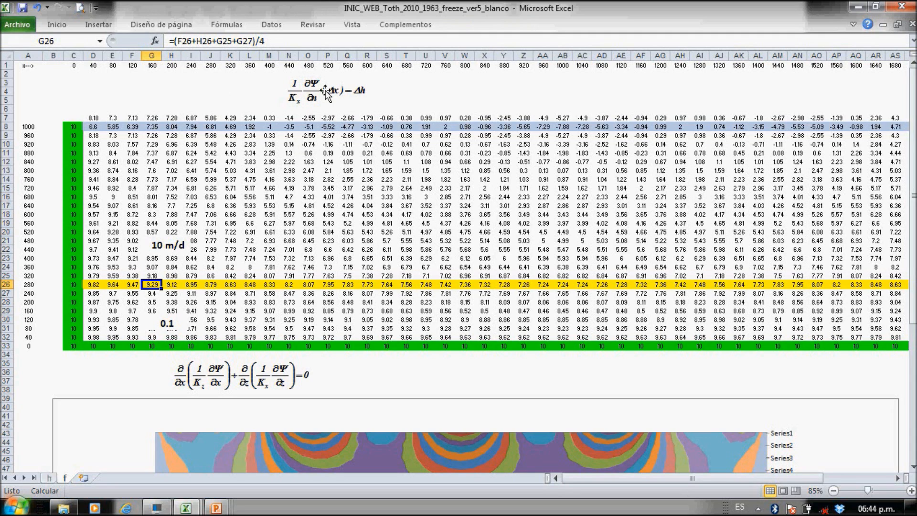
# Step: Rewrite G26 as =(5.05*F26+5.05*H26+10*G25+0.1*G27)/(10.1+10.1), replacing the divisor 4
pyautogui.doubleClick(152, 285)
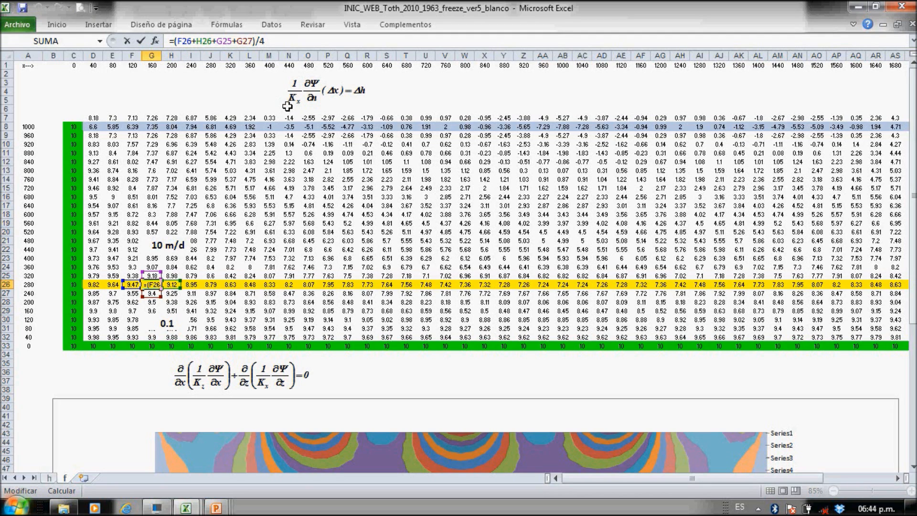
pyautogui.write('5.05*')
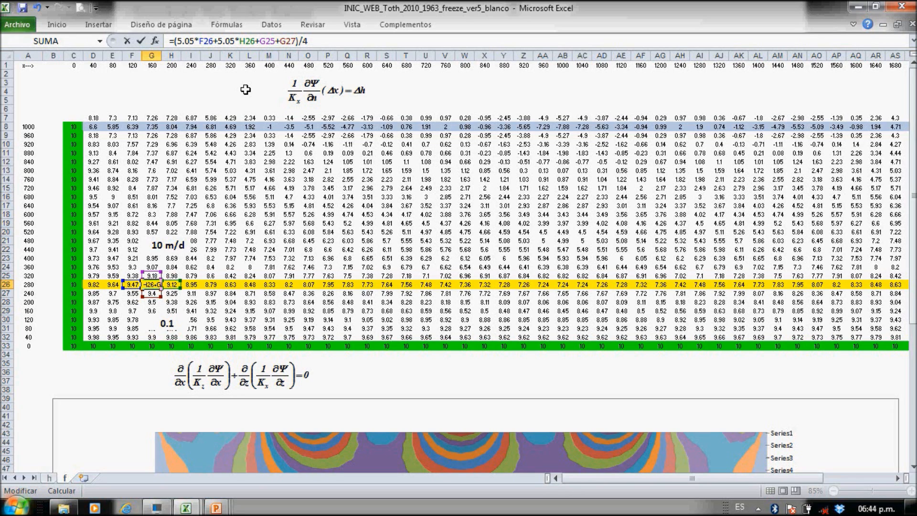
pyautogui.write('10*')
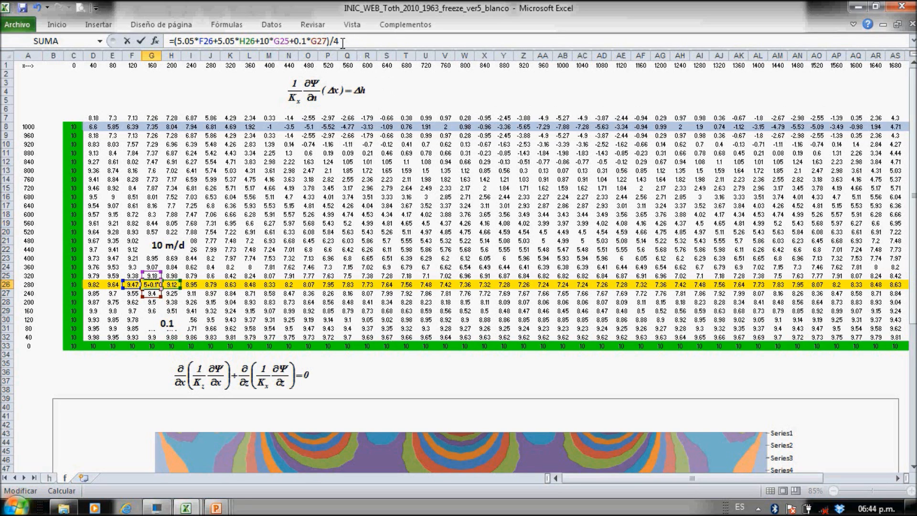
pyautogui.press('Backspace')
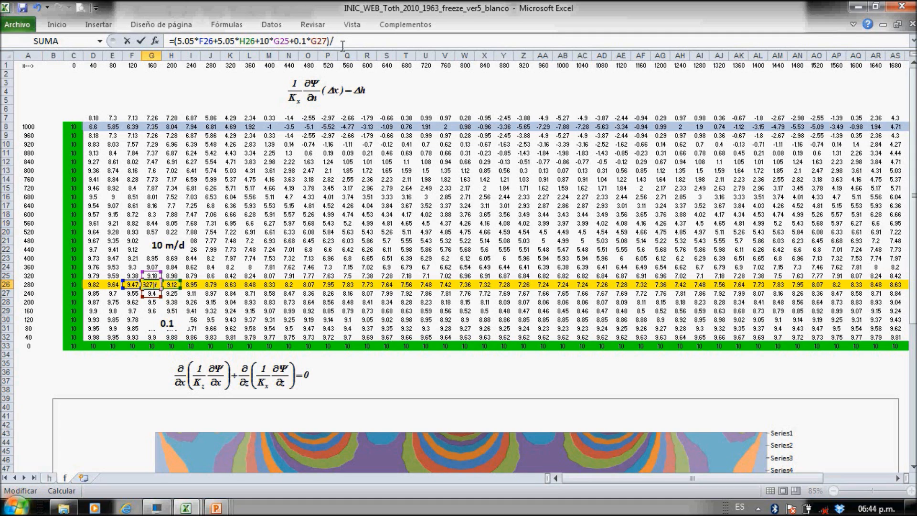
pyautogui.write('(10')
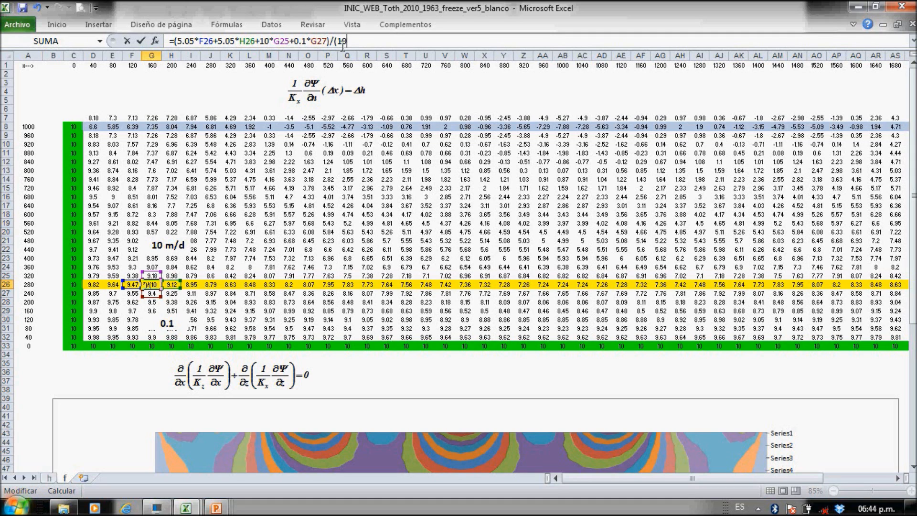
pyautogui.write('.1+')
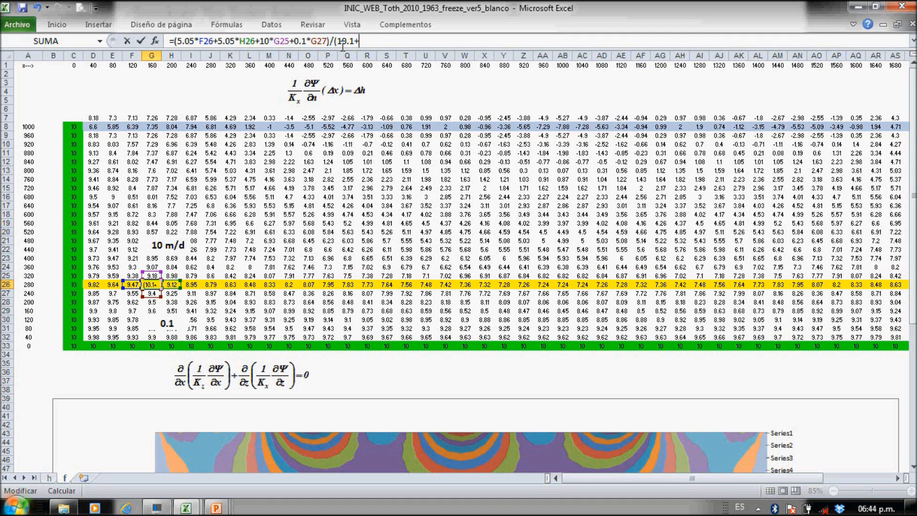
pyautogui.write('10.')
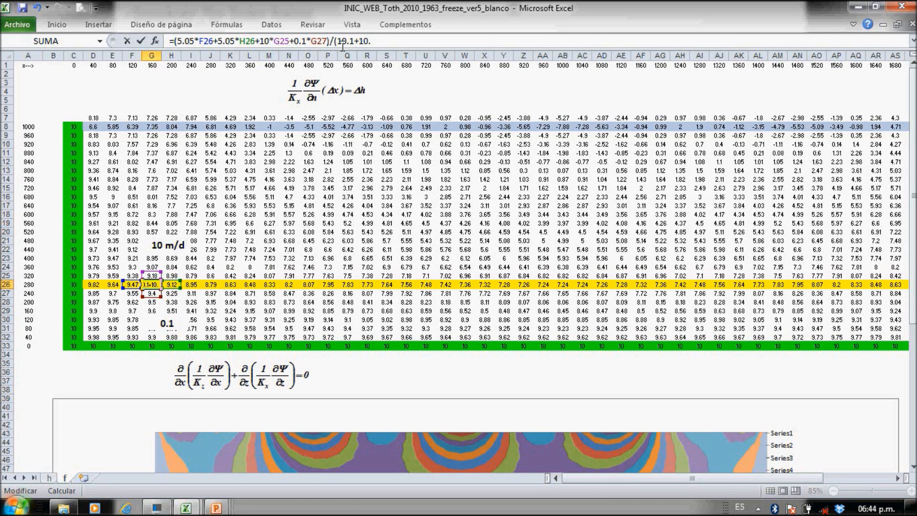
pyautogui.write('1')
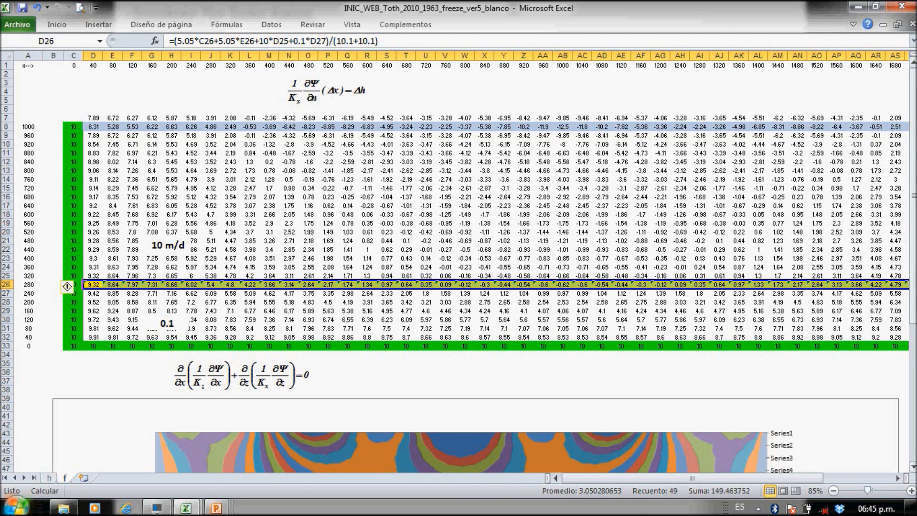
# Step: Scroll down to view the recalculated stream-function contour chart
pyautogui.scroll(-3)
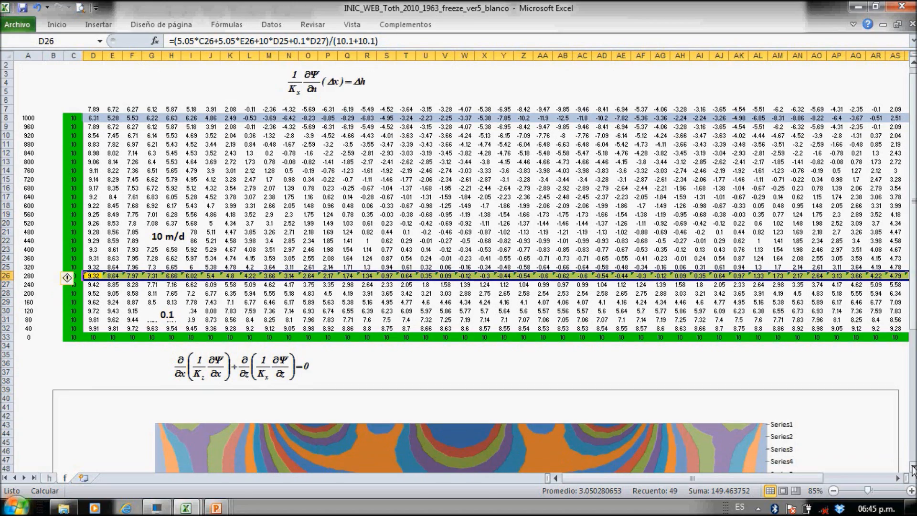
pyautogui.scroll(-3)
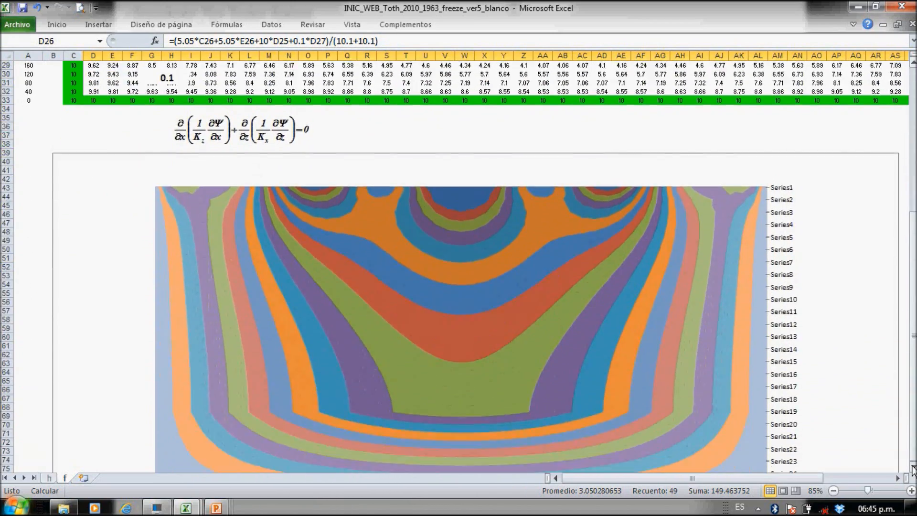
pyautogui.scroll(-3)
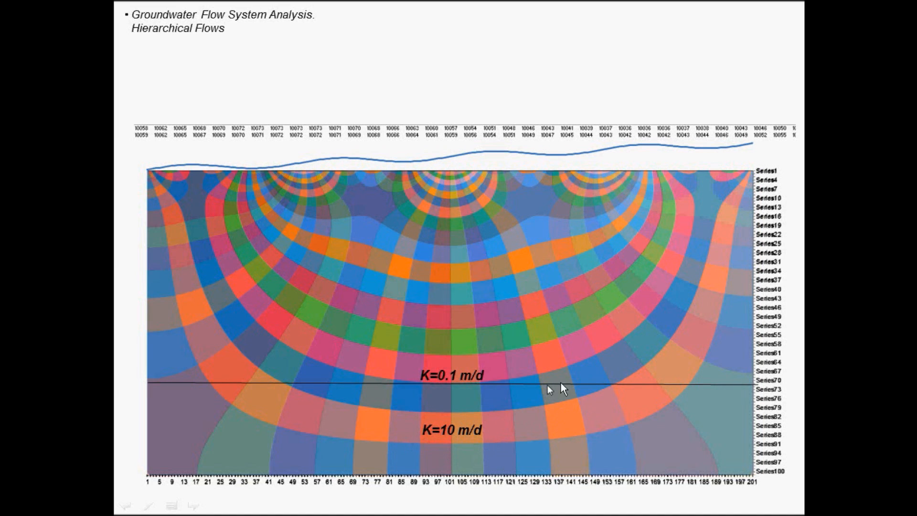
pyautogui.moveTo(608, 445)
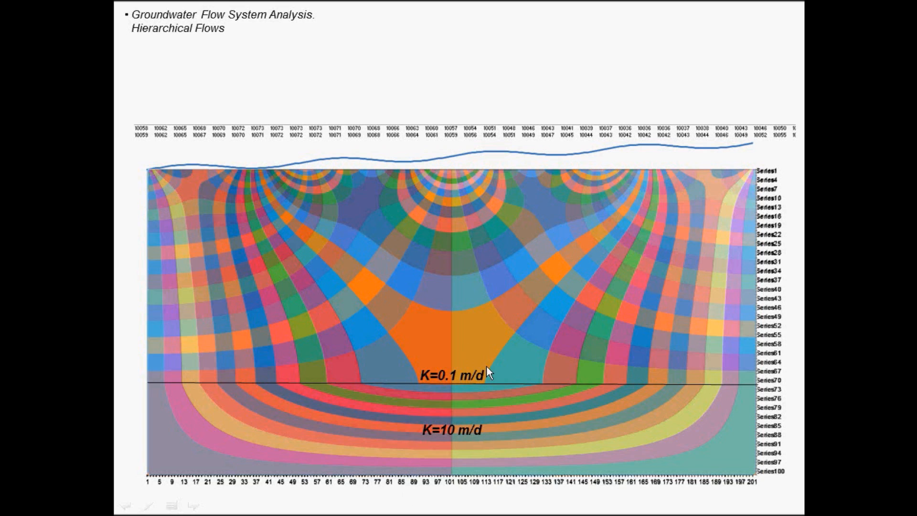
pyautogui.moveTo(453, 401)
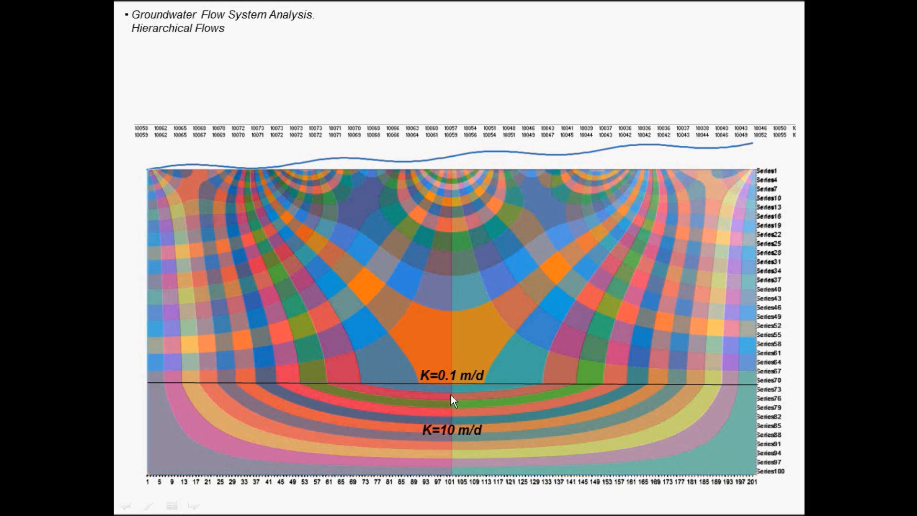
pyautogui.moveTo(421, 415)
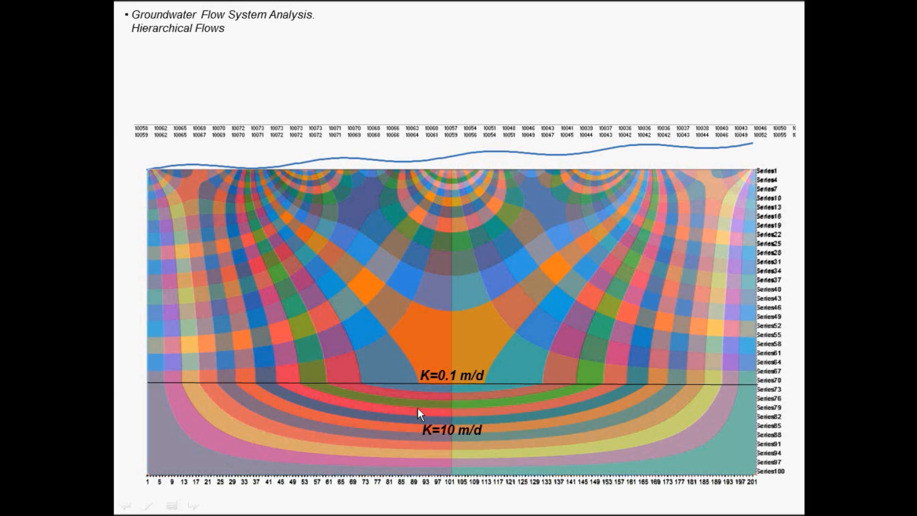
pyautogui.moveTo(475, 335)
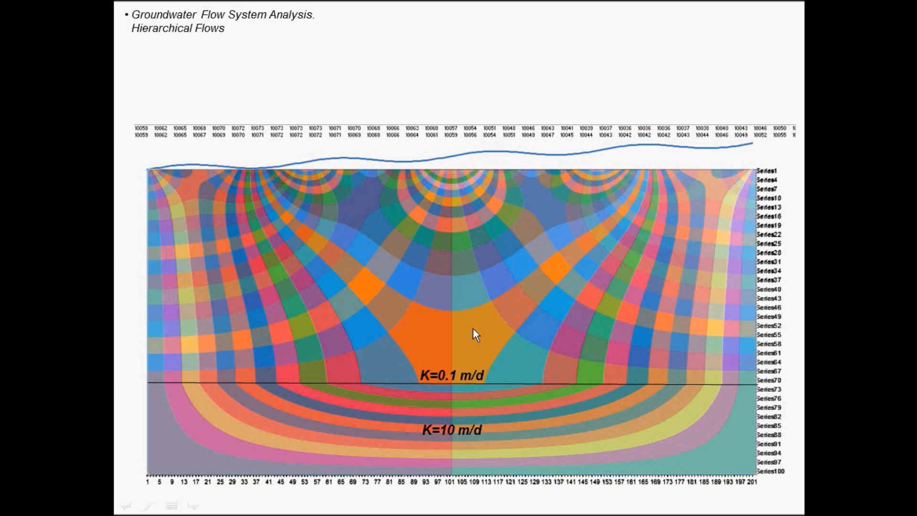
pyautogui.moveTo(484, 481)
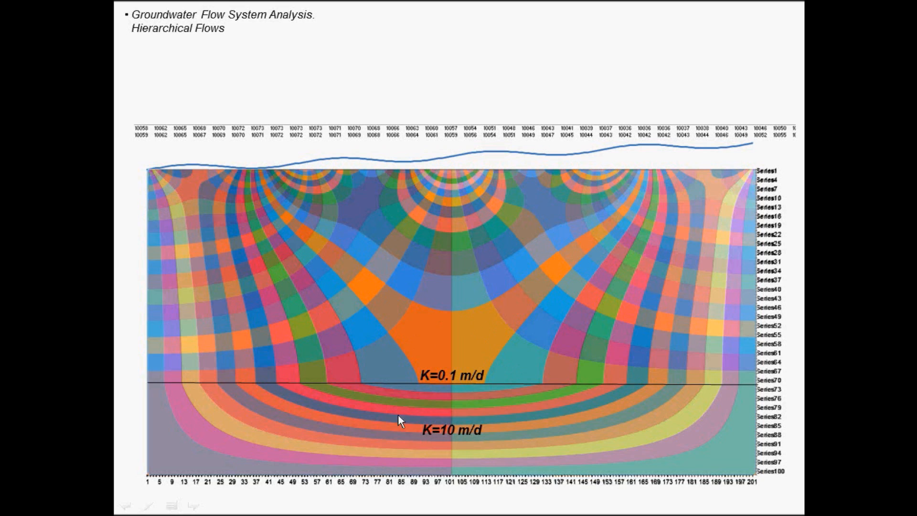
pyautogui.moveTo(552, 416)
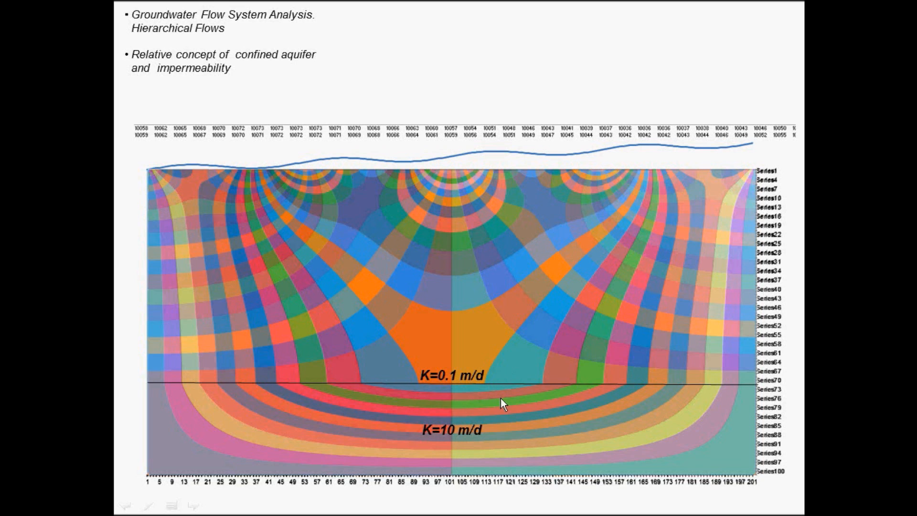
pyautogui.moveTo(475, 405)
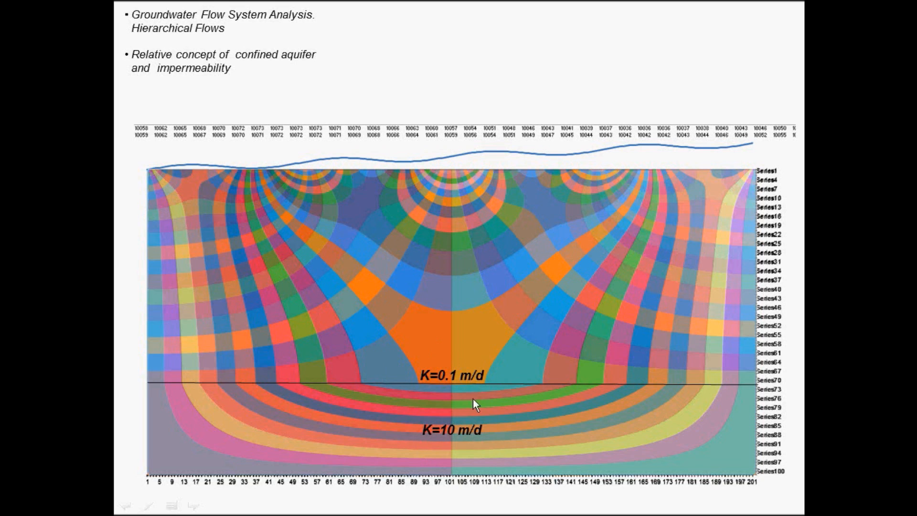
pyautogui.moveTo(453, 391)
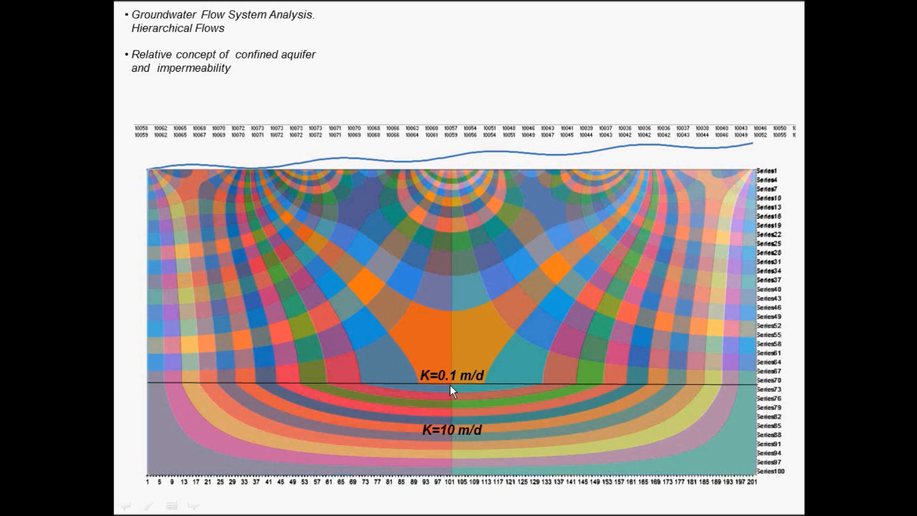
pyautogui.moveTo(451, 399)
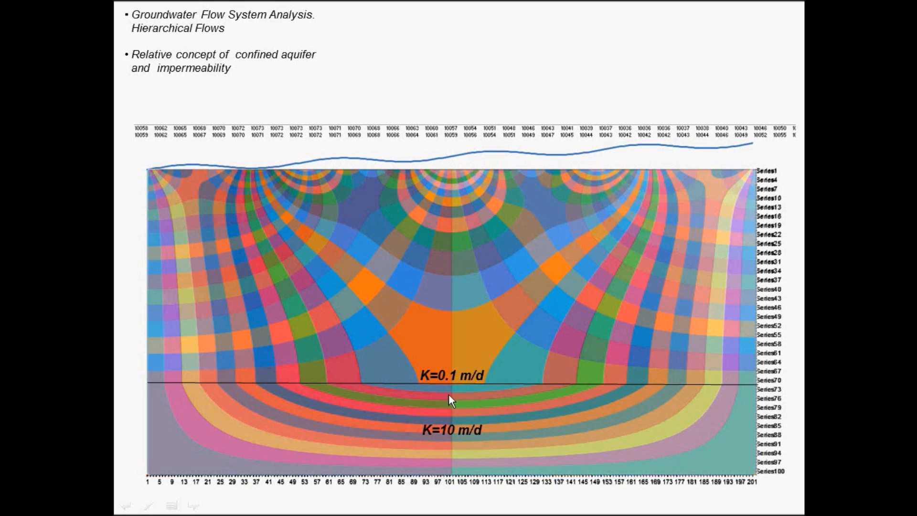
pyautogui.moveTo(465, 466)
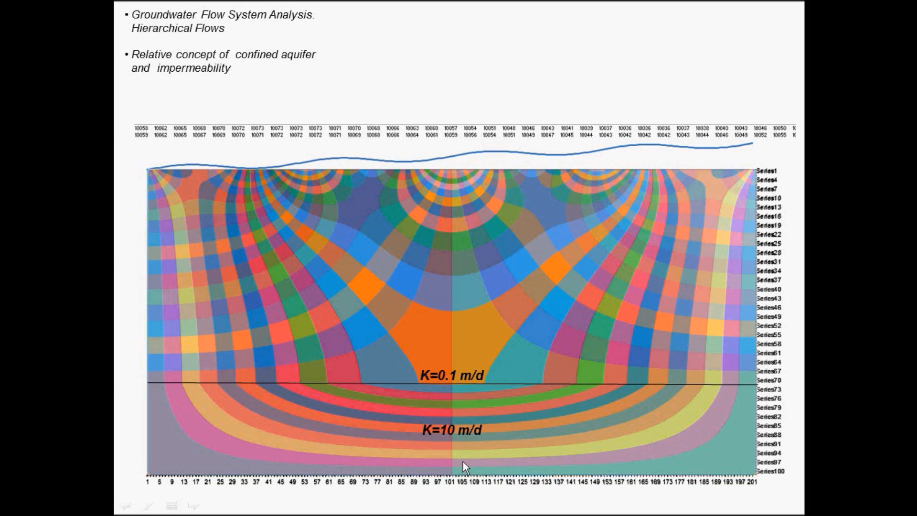